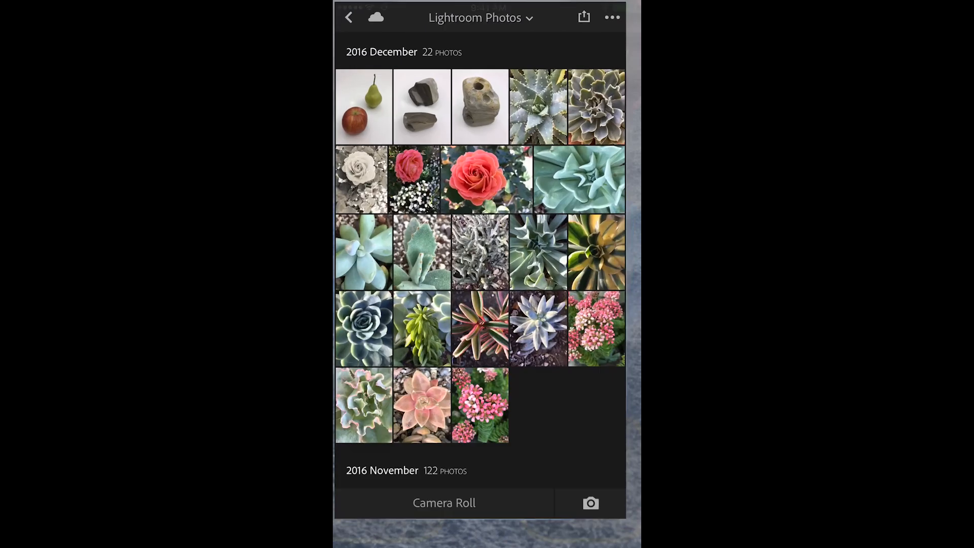
Shoot a DNG photo of the pear with Lightroom's built-in camera, then close the camera
click(590, 503)
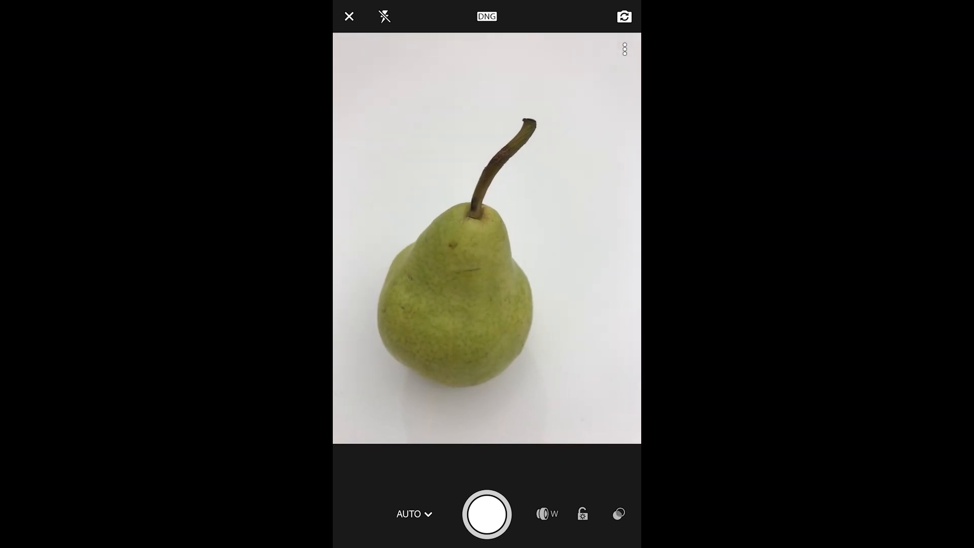
click(486, 513)
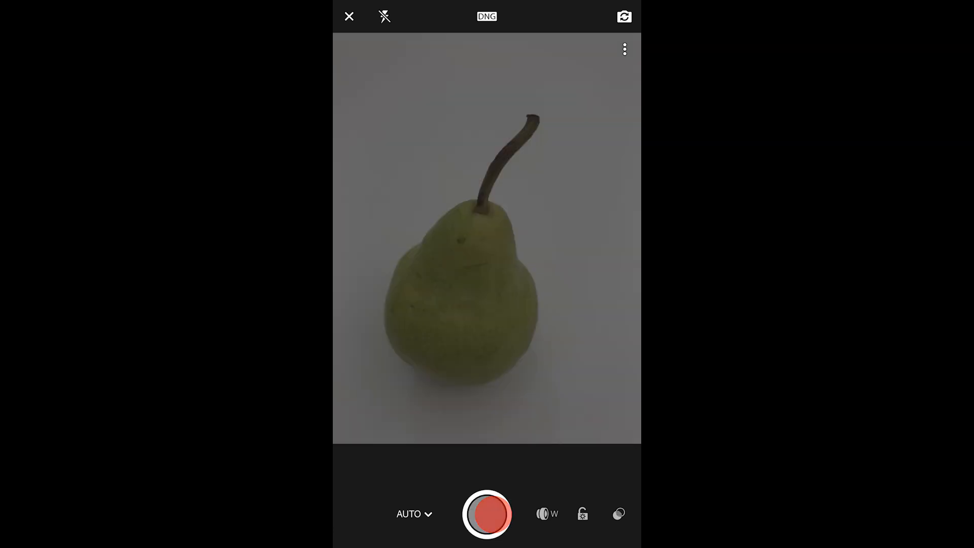
click(487, 514)
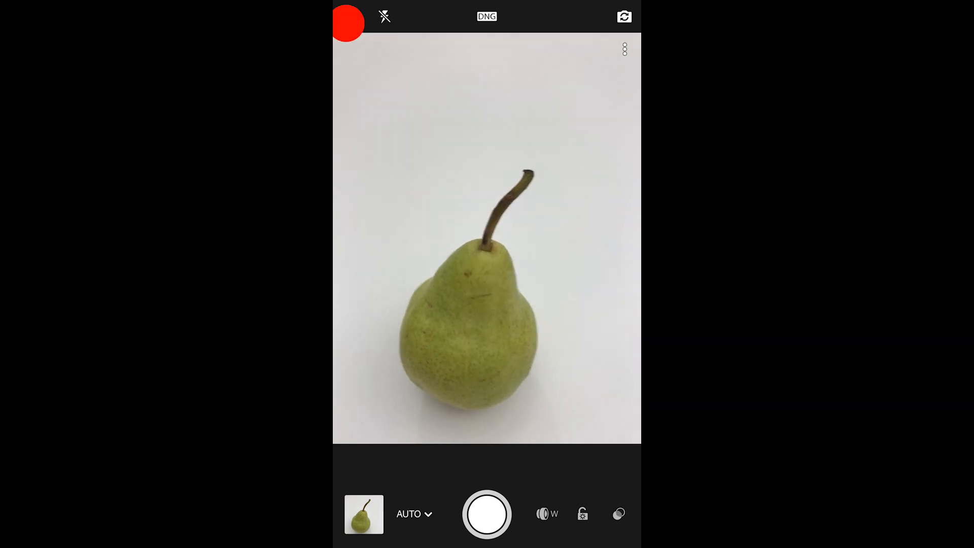
click(364, 514)
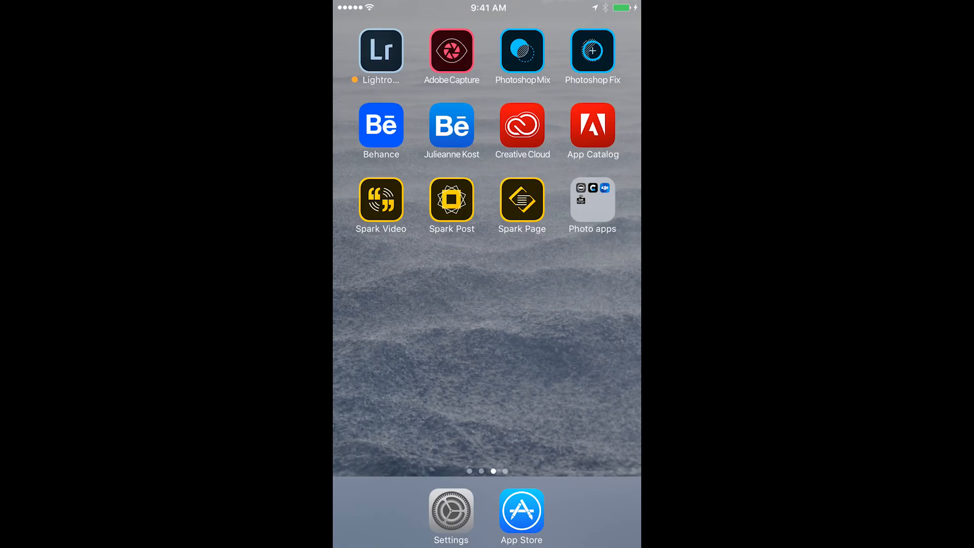
Swipe right on the first Home Screen page to reveal the Today view
scroll(left, 3)
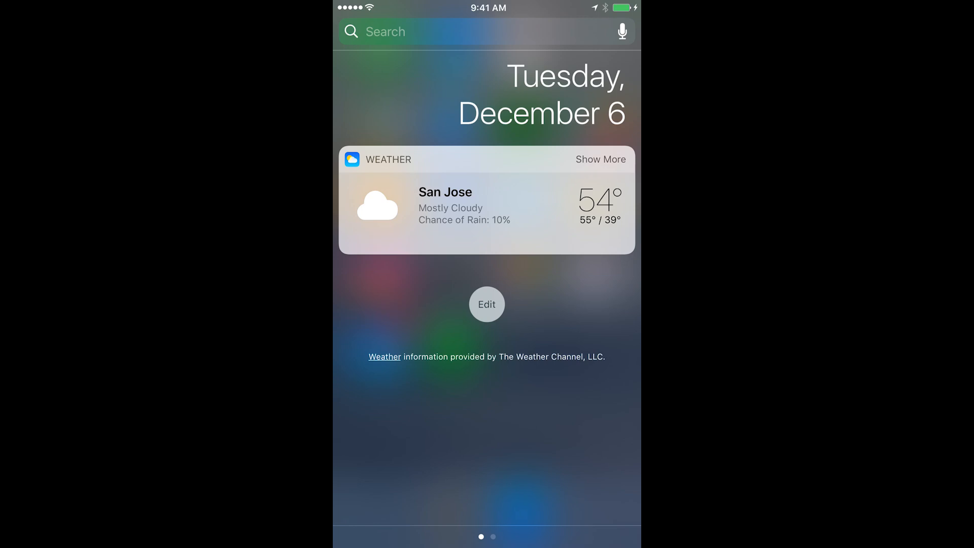
Add the Lightroom mobile widget above Weather in the Today view and save the widget list
click(486, 304)
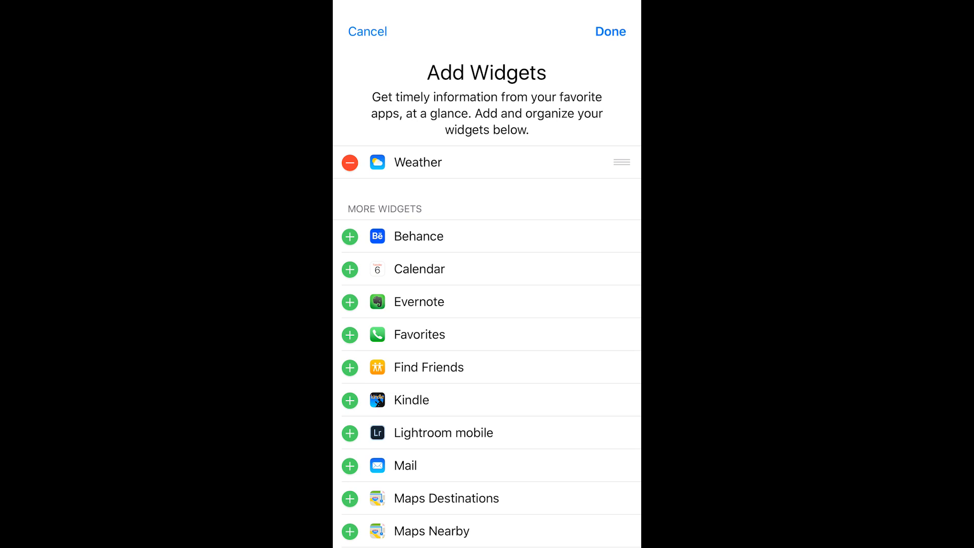
click(349, 432)
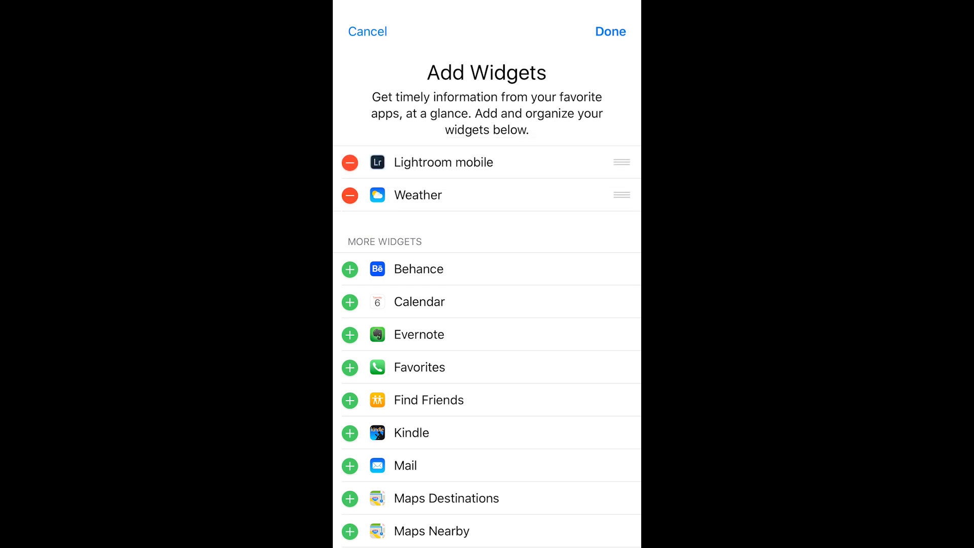
click(609, 31)
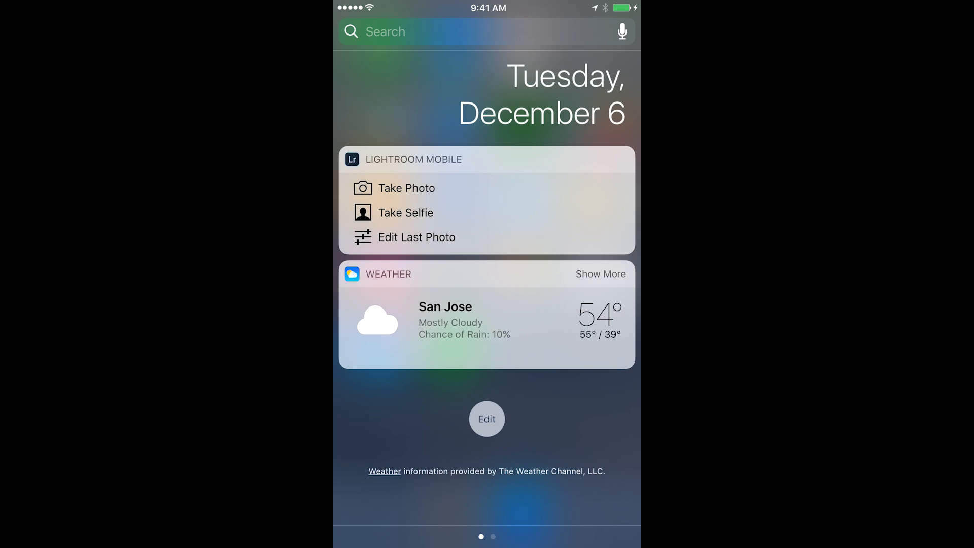
Launch Lightroom's camera via Take Photo in the new widget
click(410, 188)
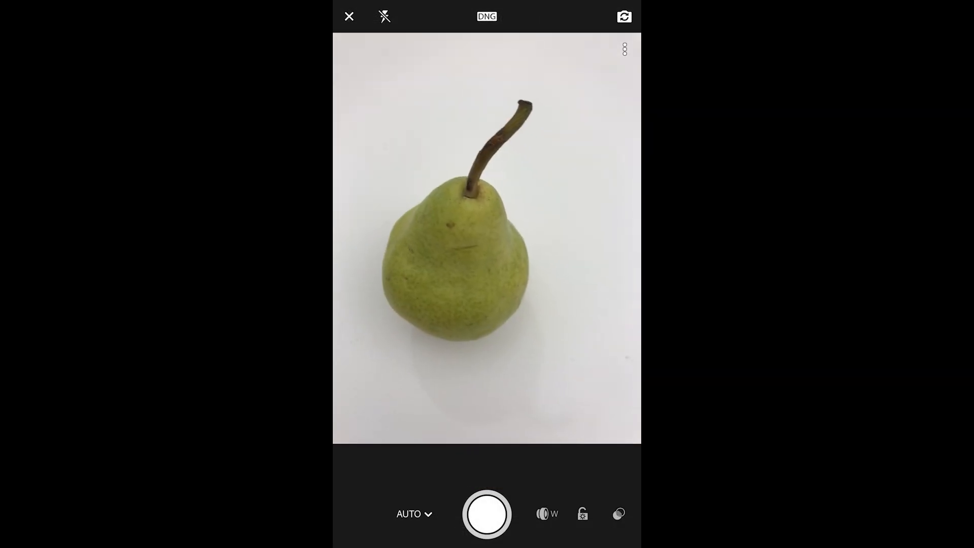
Capture another pear photo and return to the library of 24 December photos
click(487, 514)
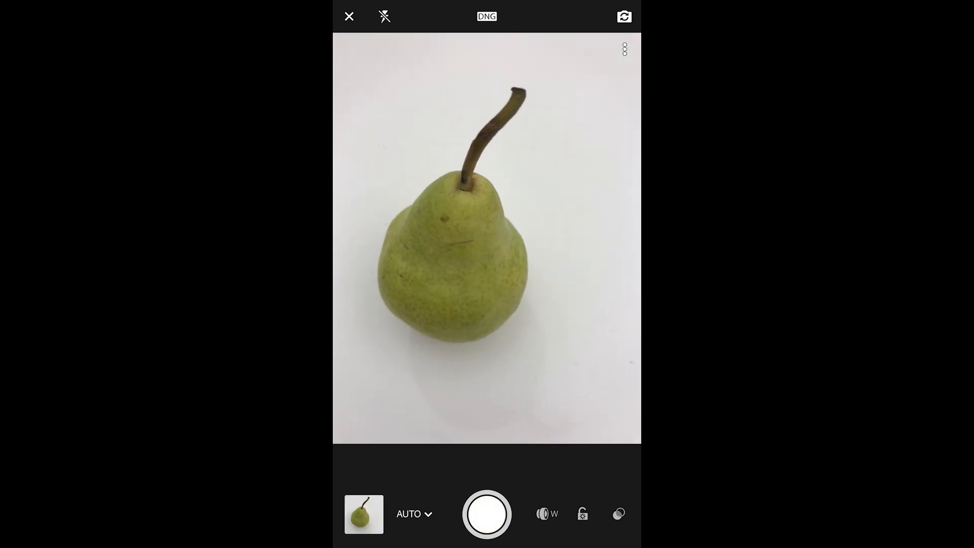
click(348, 16)
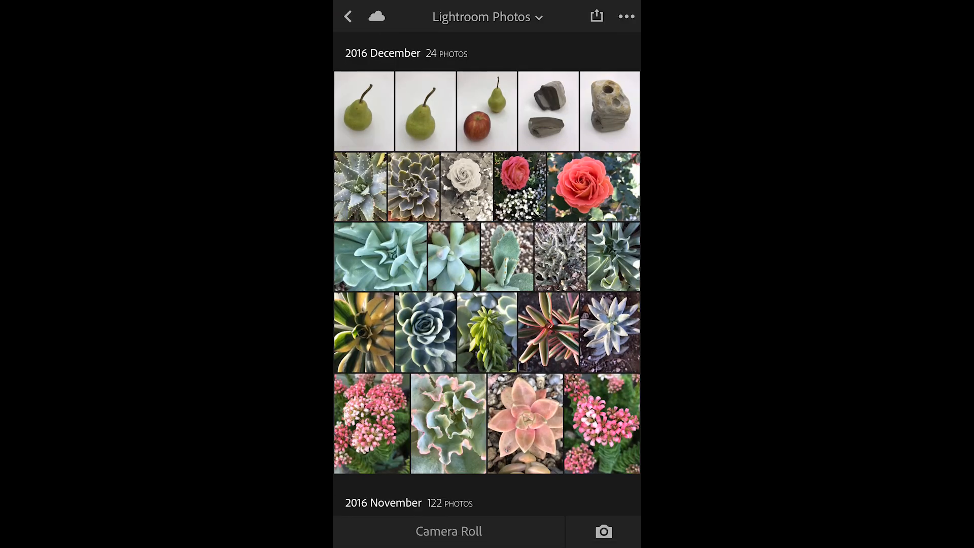